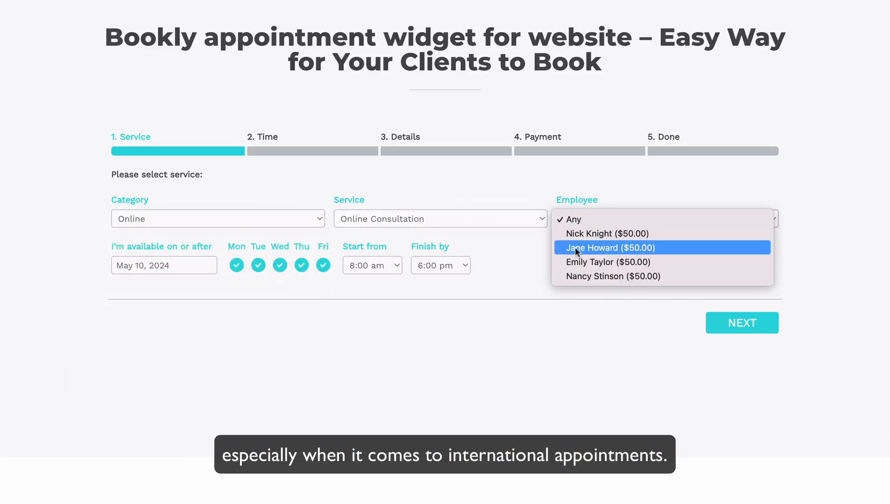
Step: Book the Online Consultation with the employee at the 6:00 am May 21 slot in New York time
left_click(608, 247)
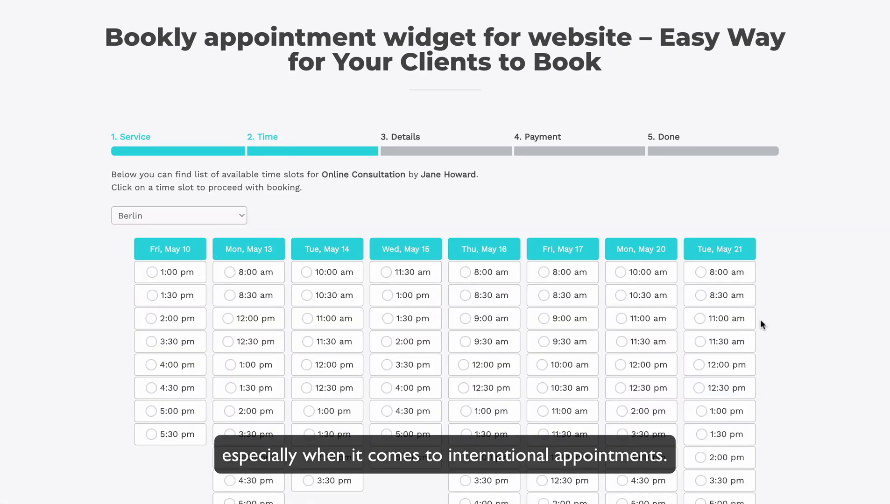
left_click(179, 215)
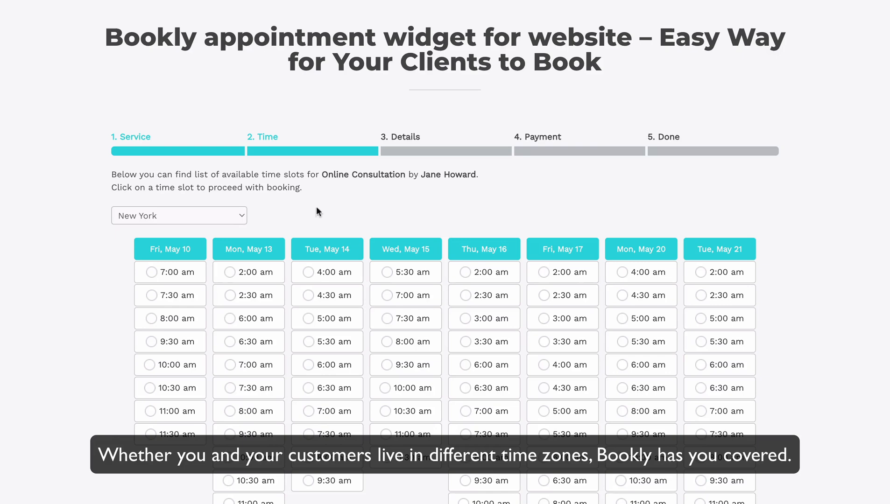
left_click(624, 276)
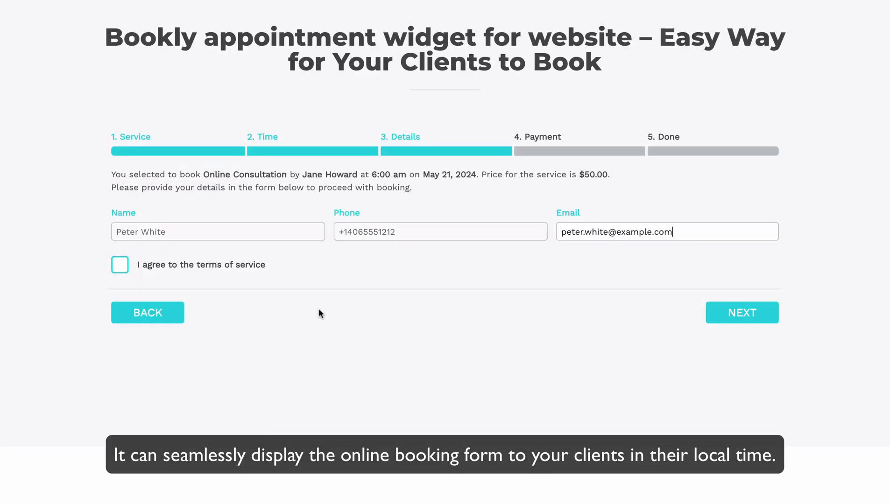
Step: Agree to the terms of service and continue to the payment step
left_click(119, 264)
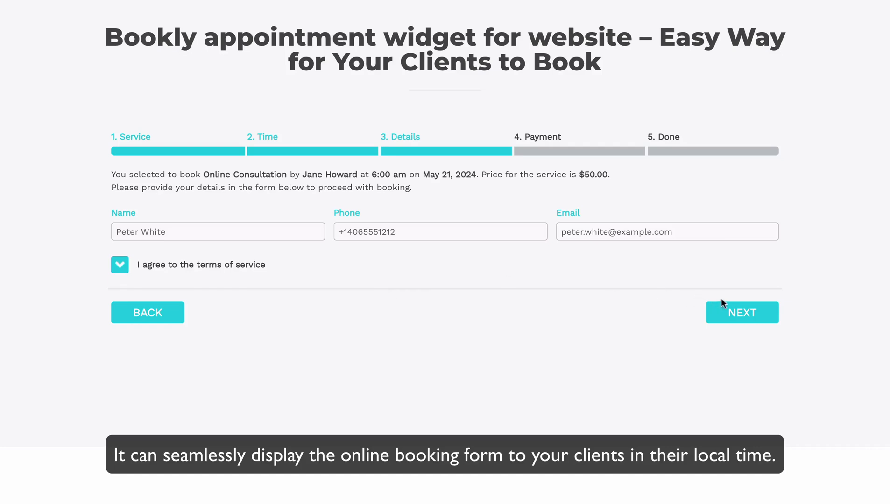
left_click(741, 312)
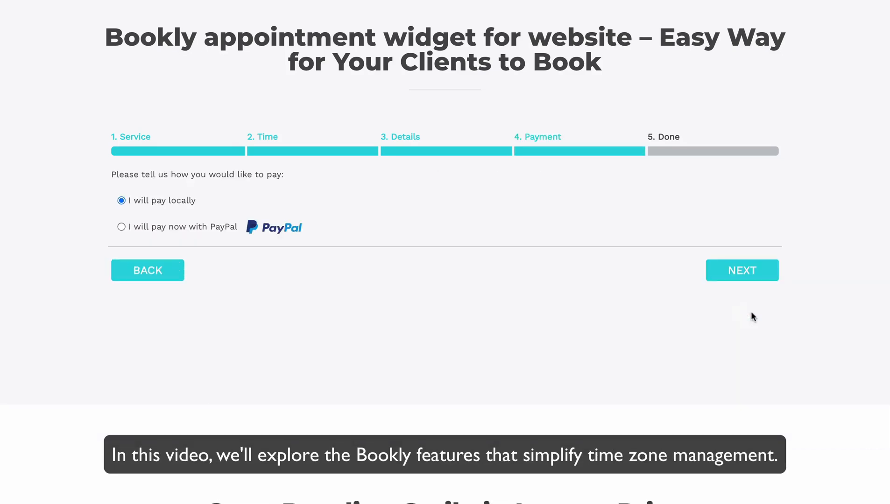
left_click(121, 227)
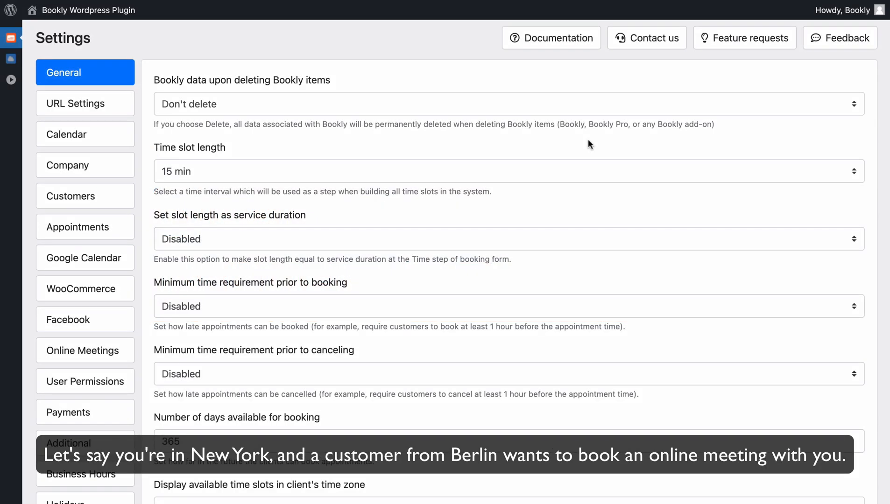
Step: Set 'Display available time slots in client's time zone' to Enabled in General settings
scroll("down", 3)
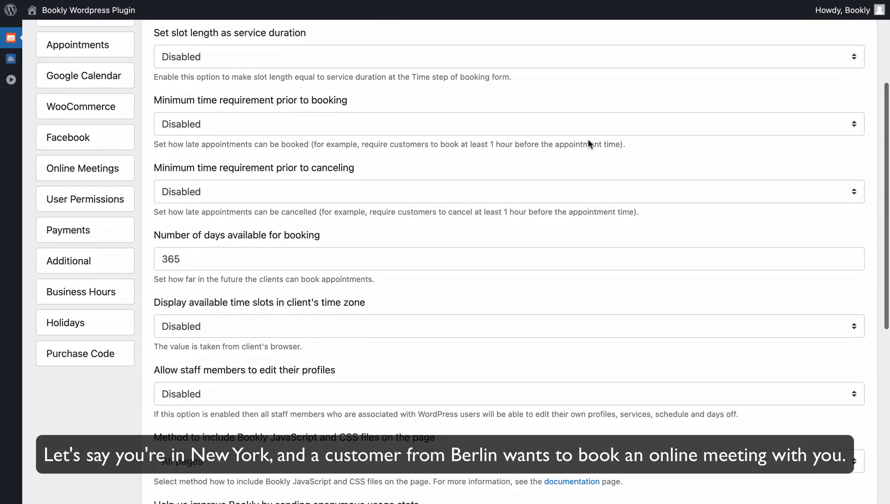
left_click(505, 326)
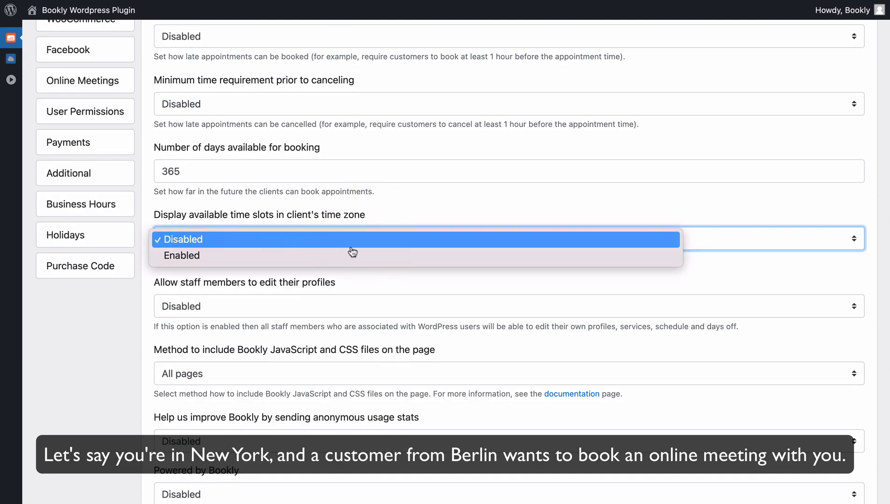
left_click(181, 255)
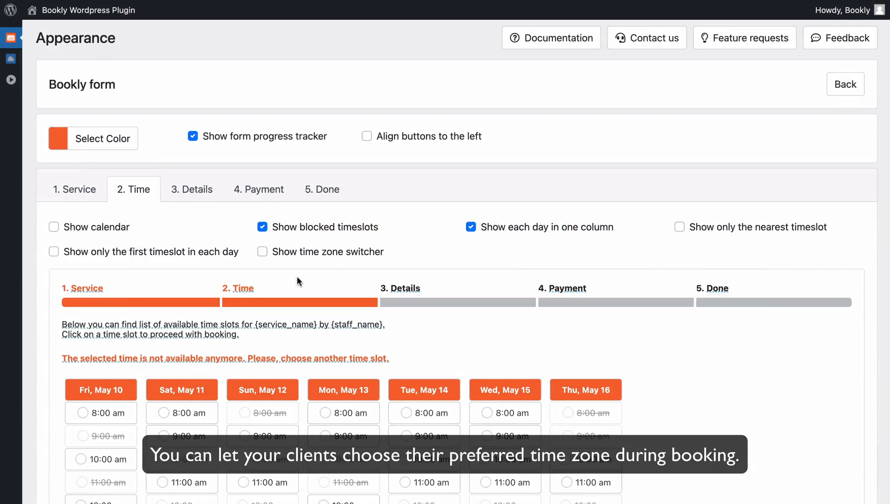
Step: Toggle the time zone switcher on the Time step and show the time zone field in the Services form
left_click(261, 251)
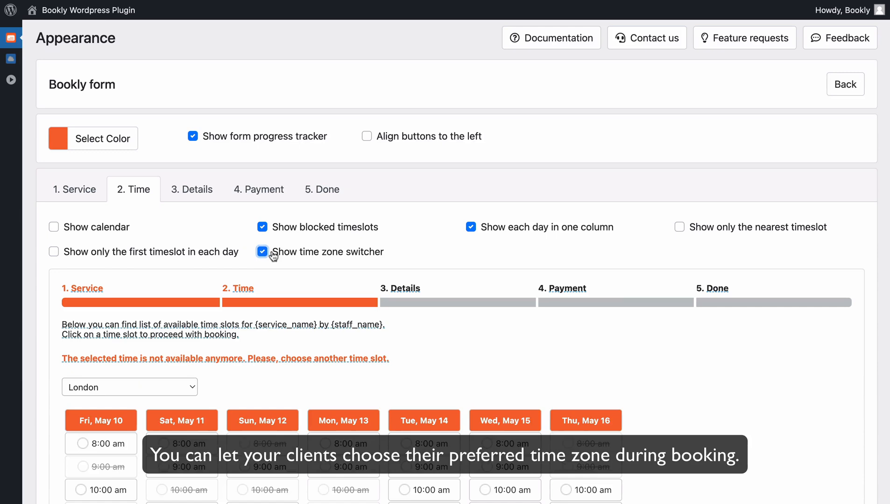
left_click(261, 251)
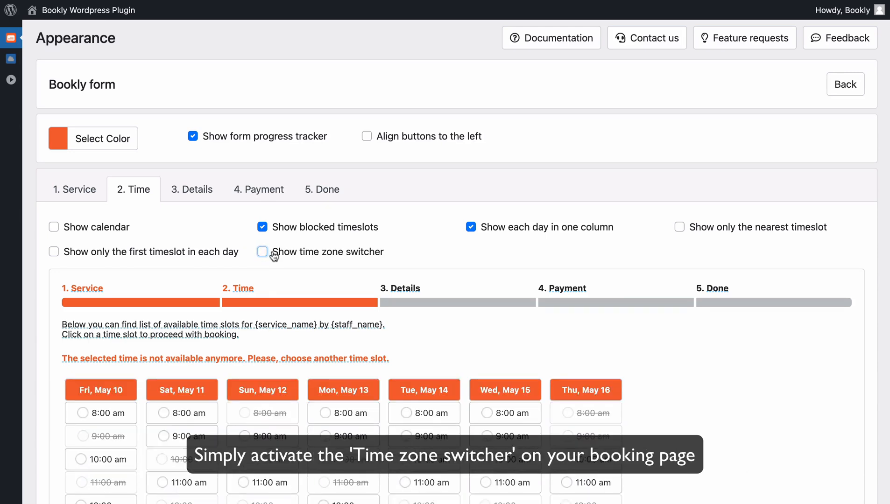
left_click(262, 251)
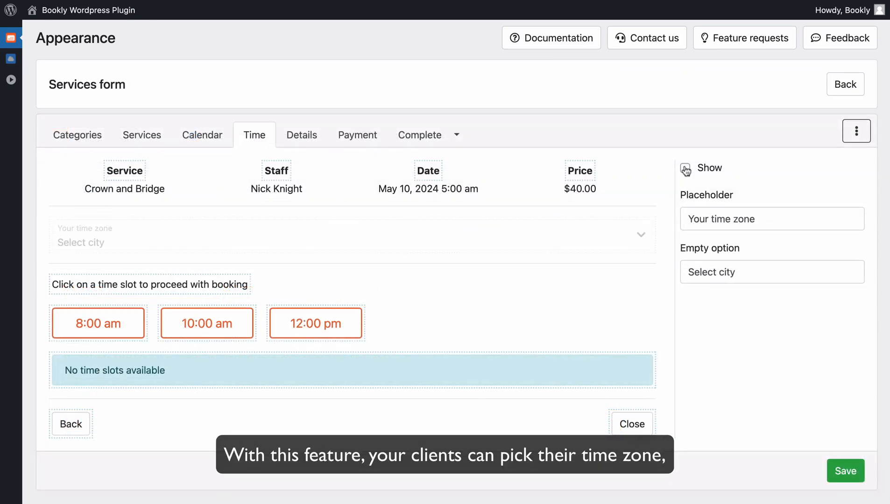
left_click(684, 167)
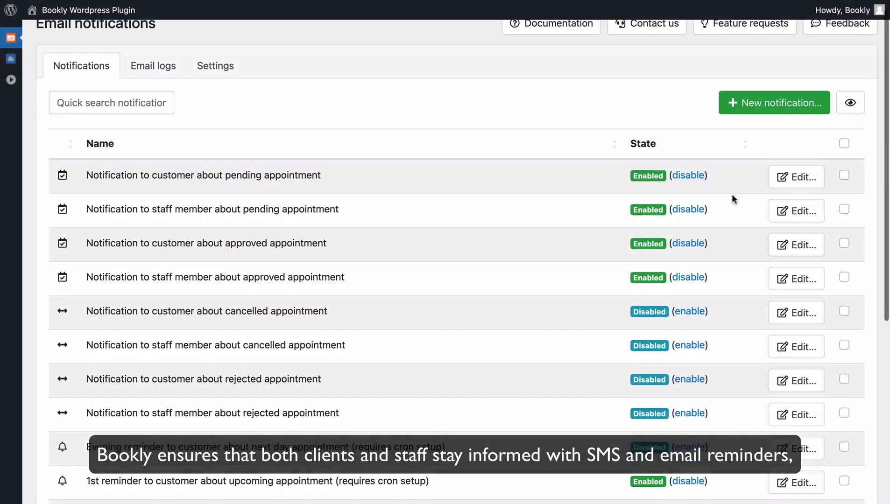
Step: Edit the 1st customer reminder and change how many hours before the appointment it is sent
scroll("down", 3)
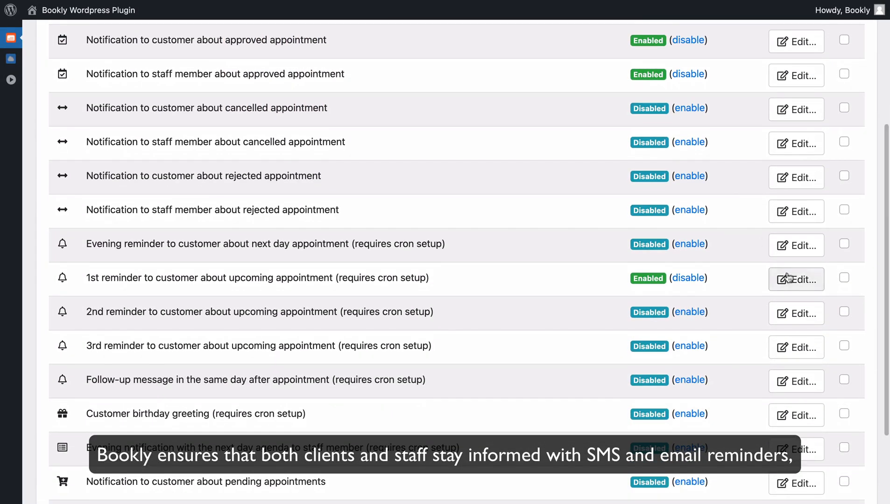
left_click(795, 279)
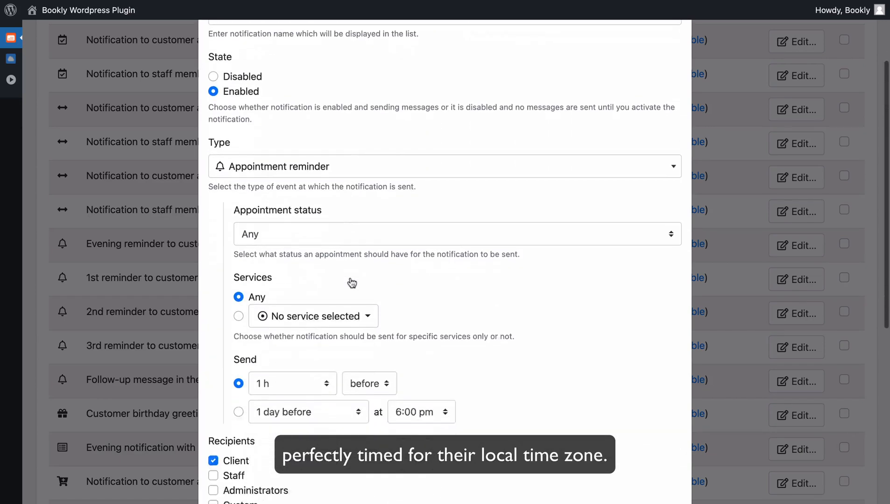
left_click(289, 383)
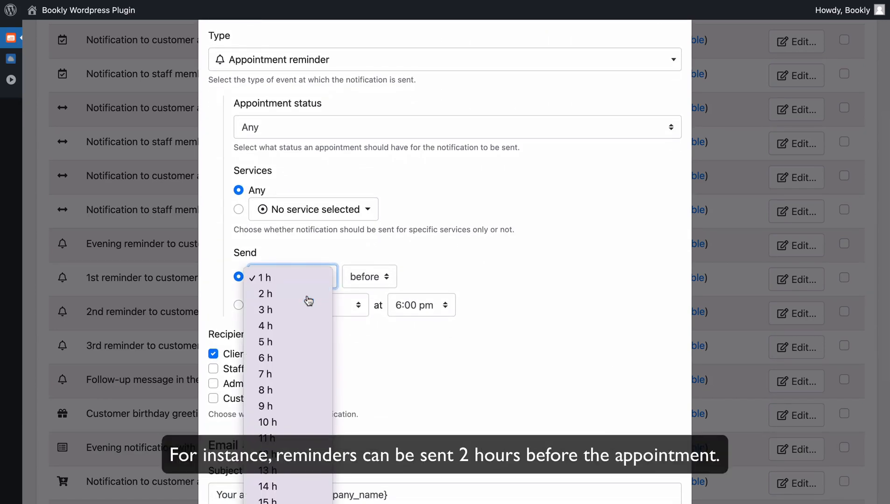
left_click(264, 294)
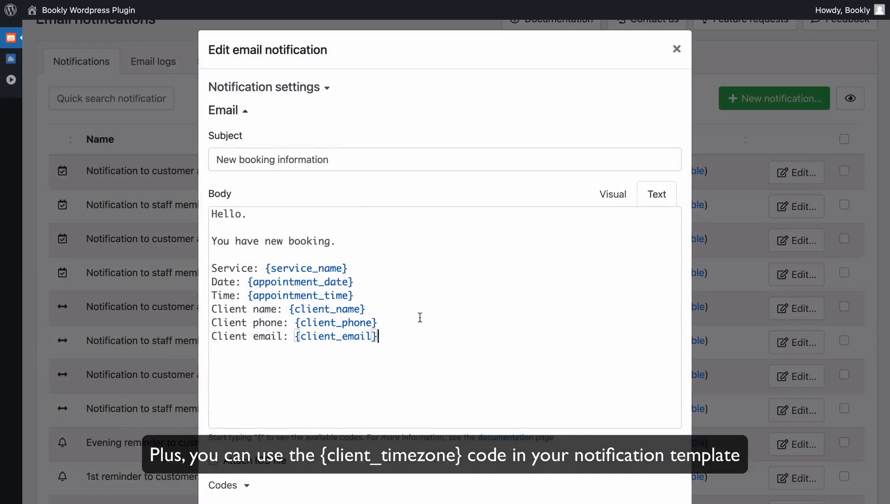
Step: Insert the {client_timezone} code into the reminder email body
type("time")
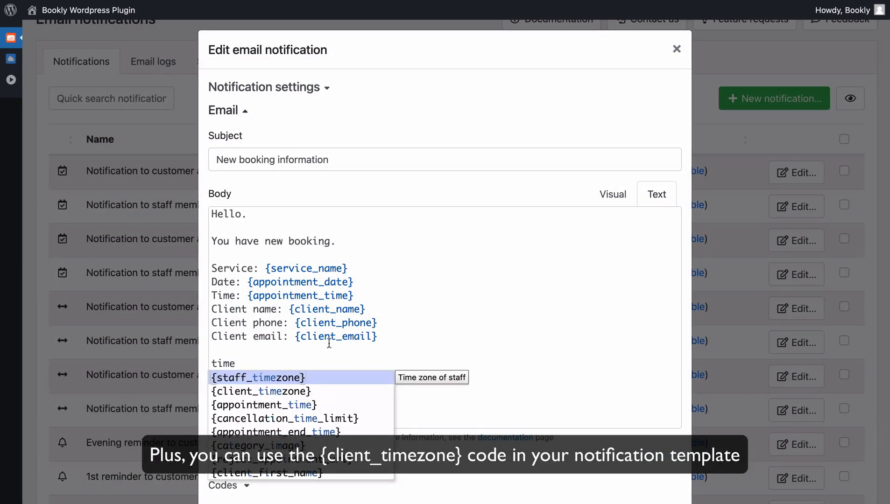
left_click(261, 391)
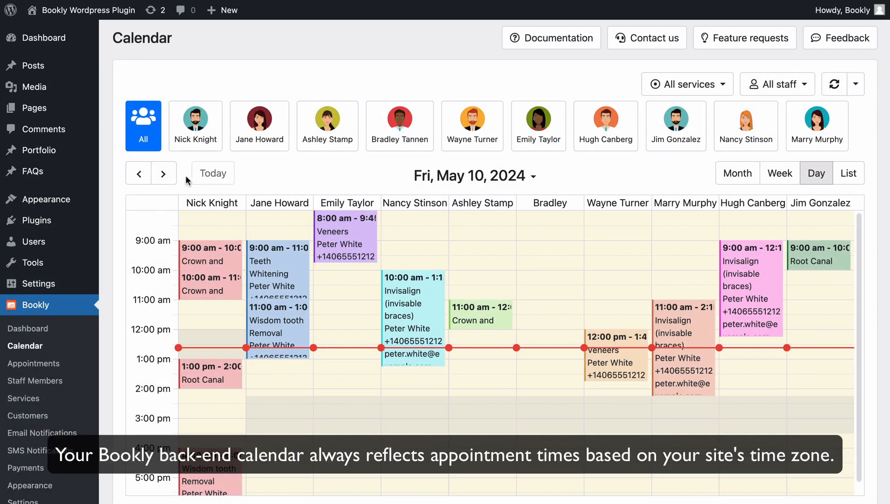
Step: Advance the calendar day by day to Wednesday, May 15, 2024
left_click(165, 172)
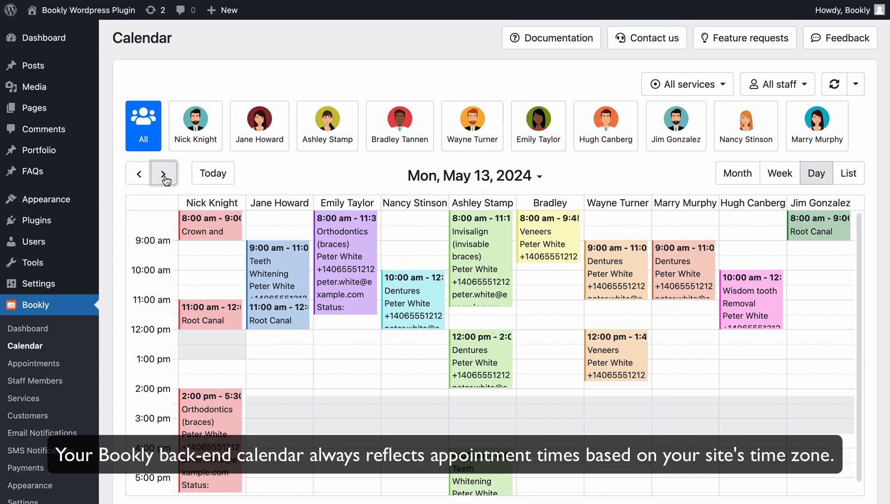
left_click(165, 173)
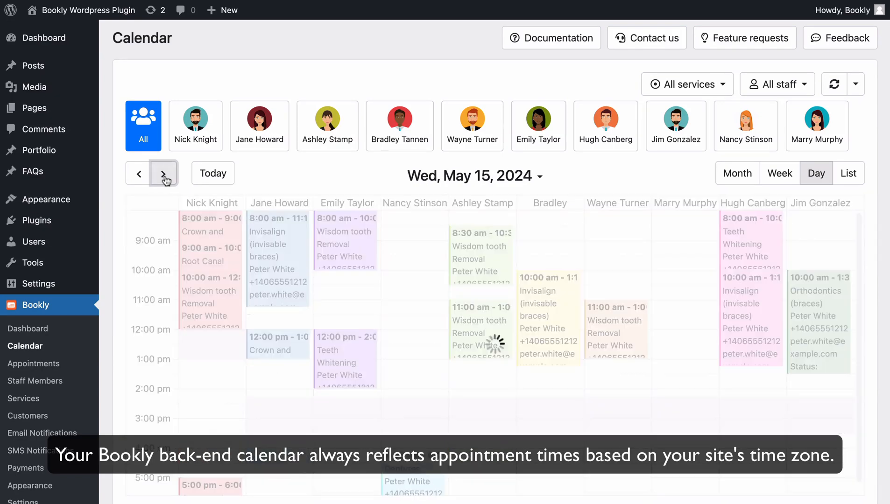
left_click(164, 173)
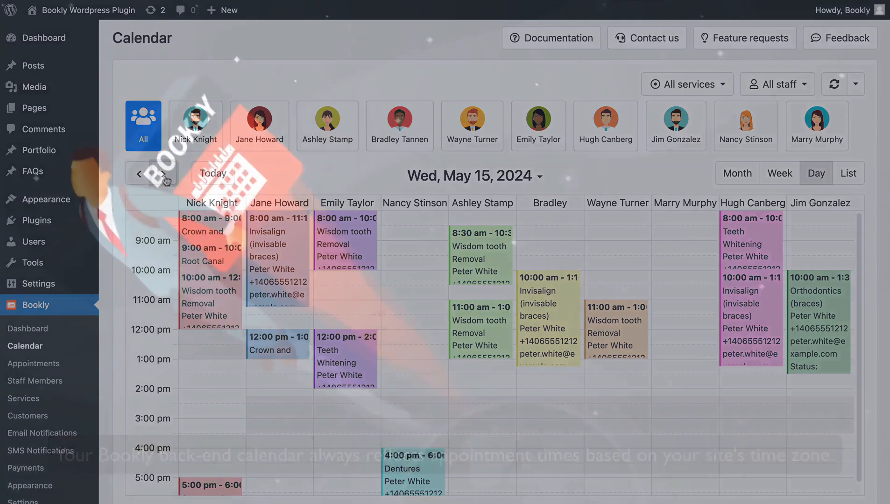